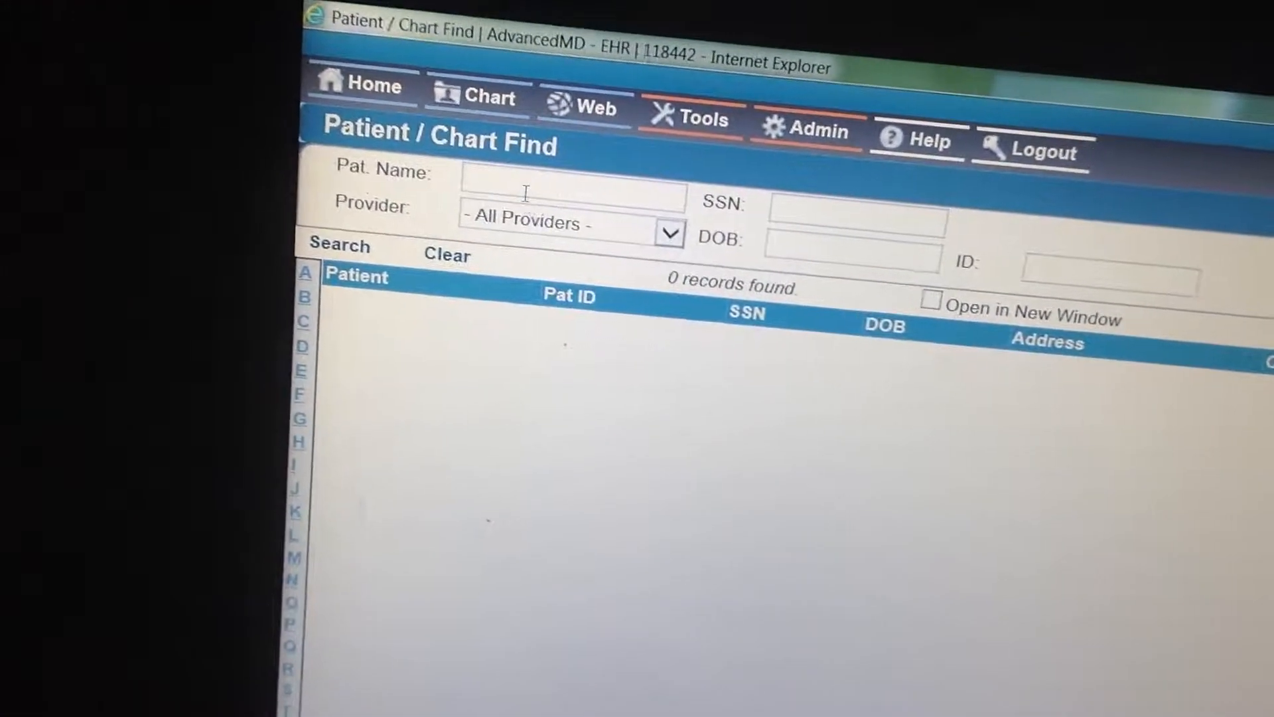
- Search patients for 'test' and open the TEST, BILLING patient's chart
type("test")
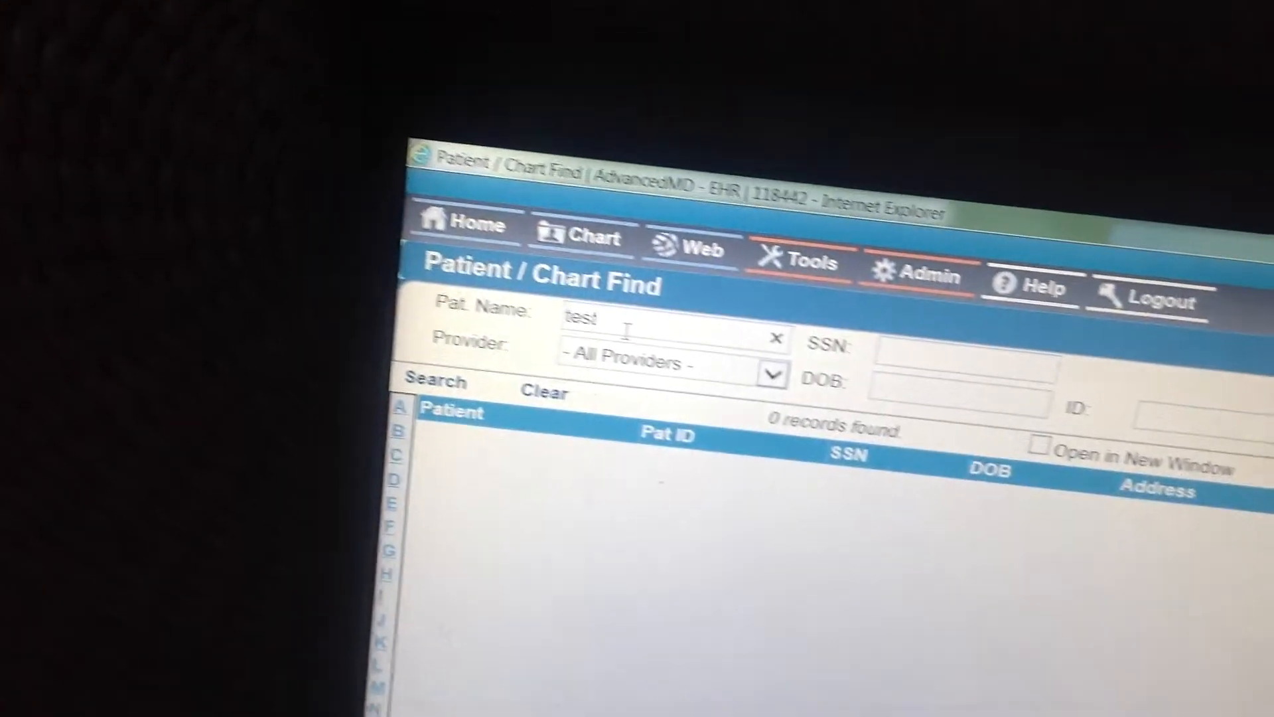
left_click(434, 382)
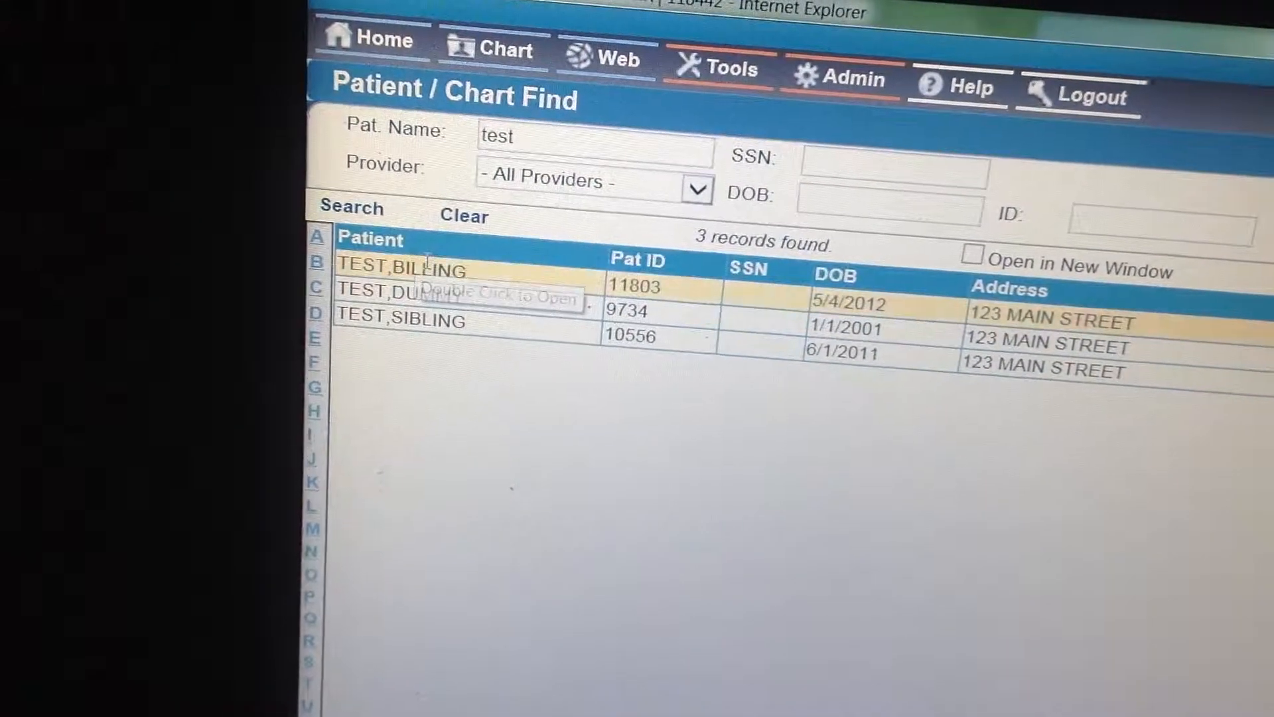
double_click(406, 270)
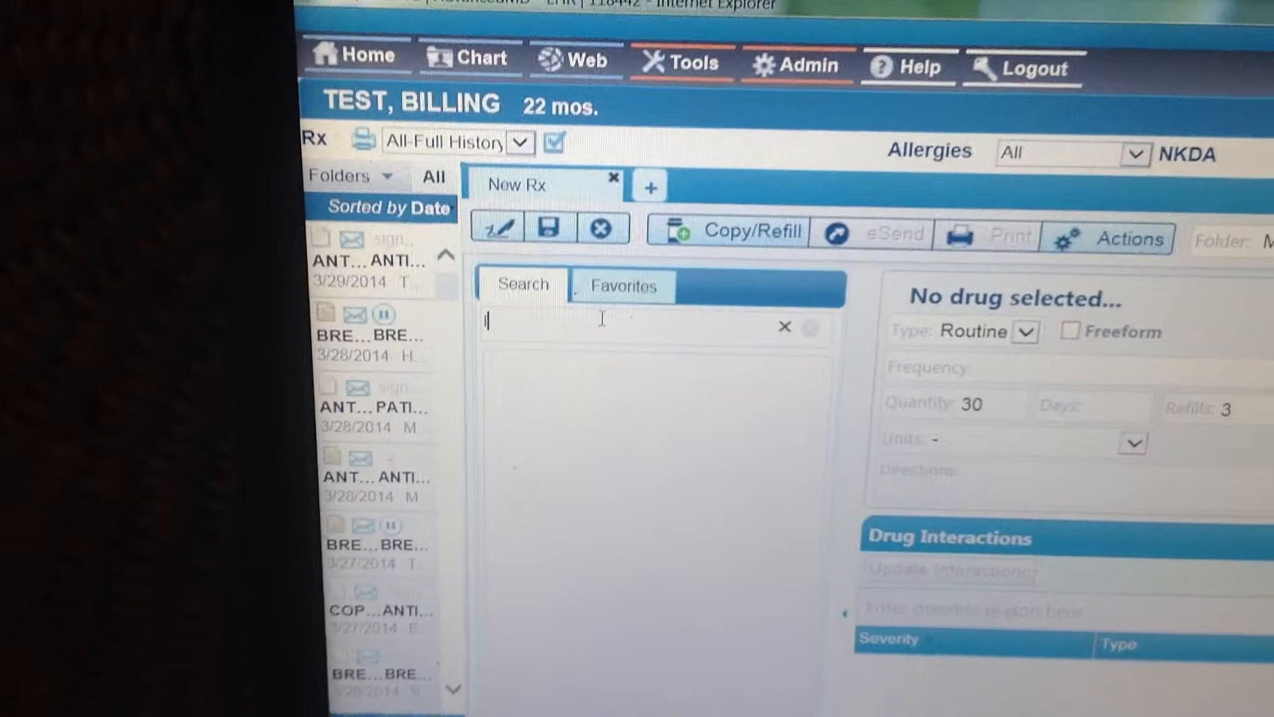
- Search 'lupron' and choose Lupron Depot 3.75 mg intramuscular syringe kit as the drug
type("lupron")
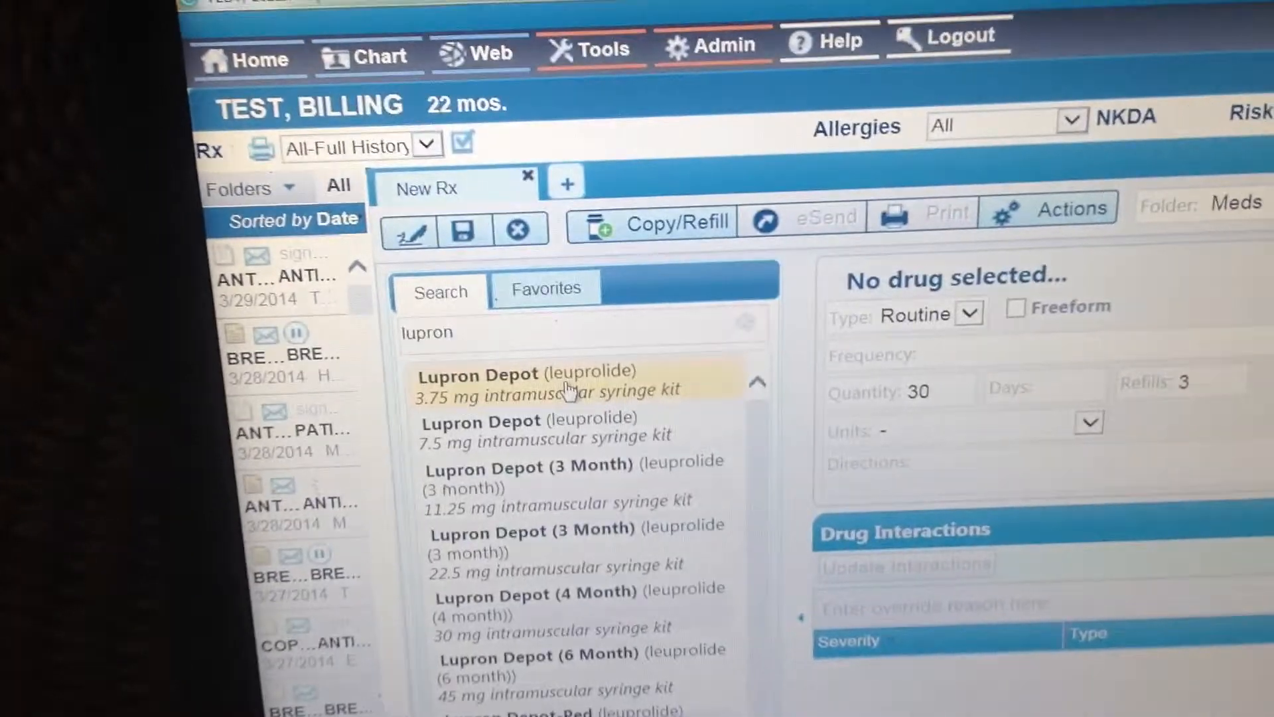
left_click(528, 382)
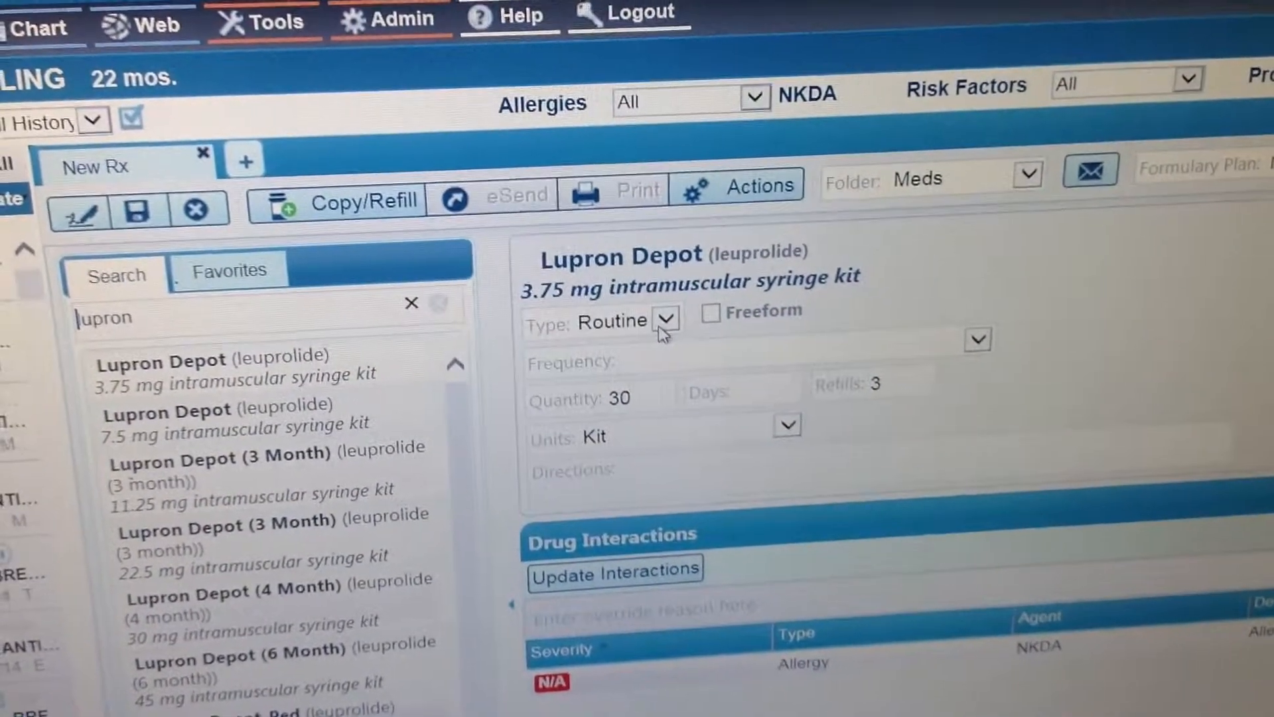
- Keep type Routine, set frequency Once a Day, and select the directions quantity placeholder
left_click(667, 321)
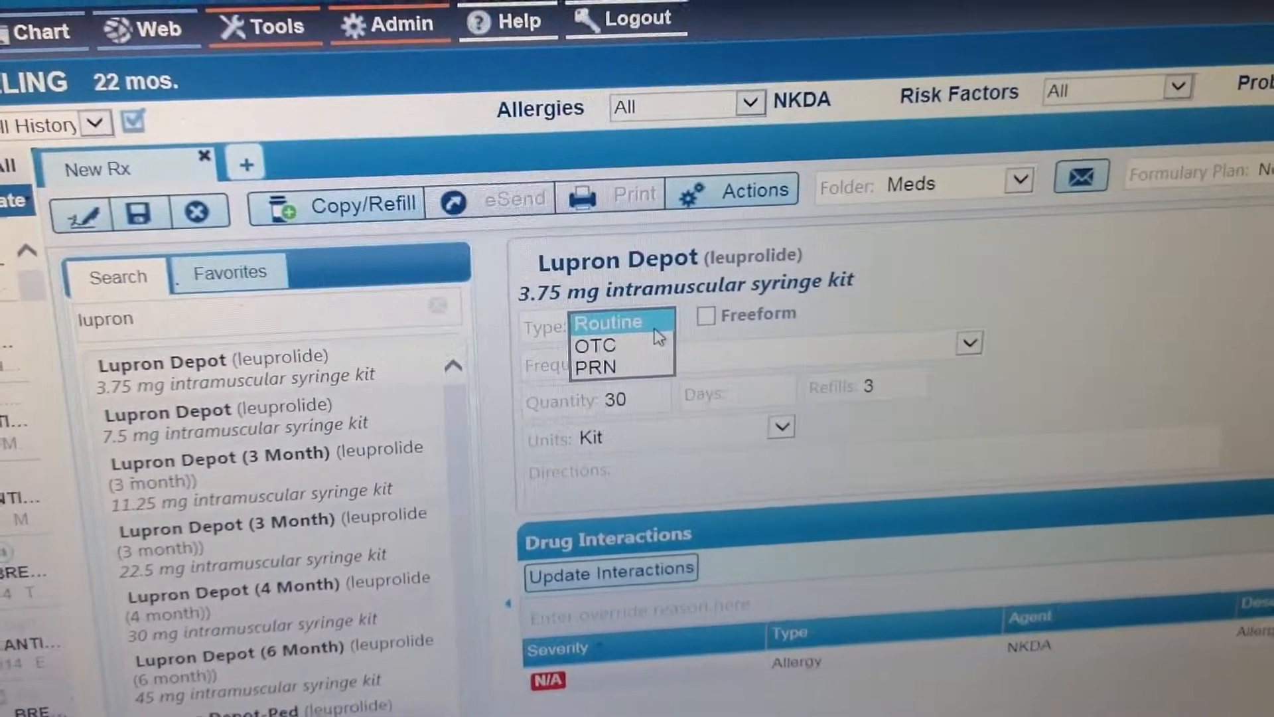
left_click(607, 323)
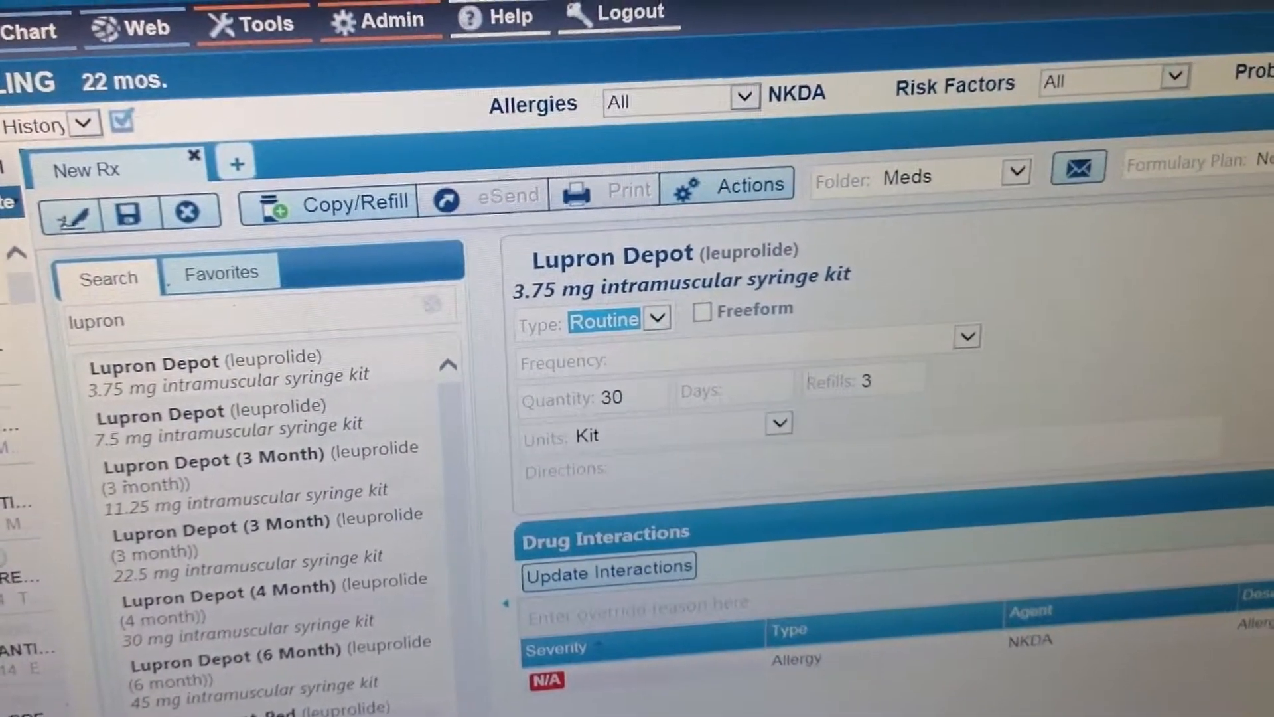
left_click(968, 336)
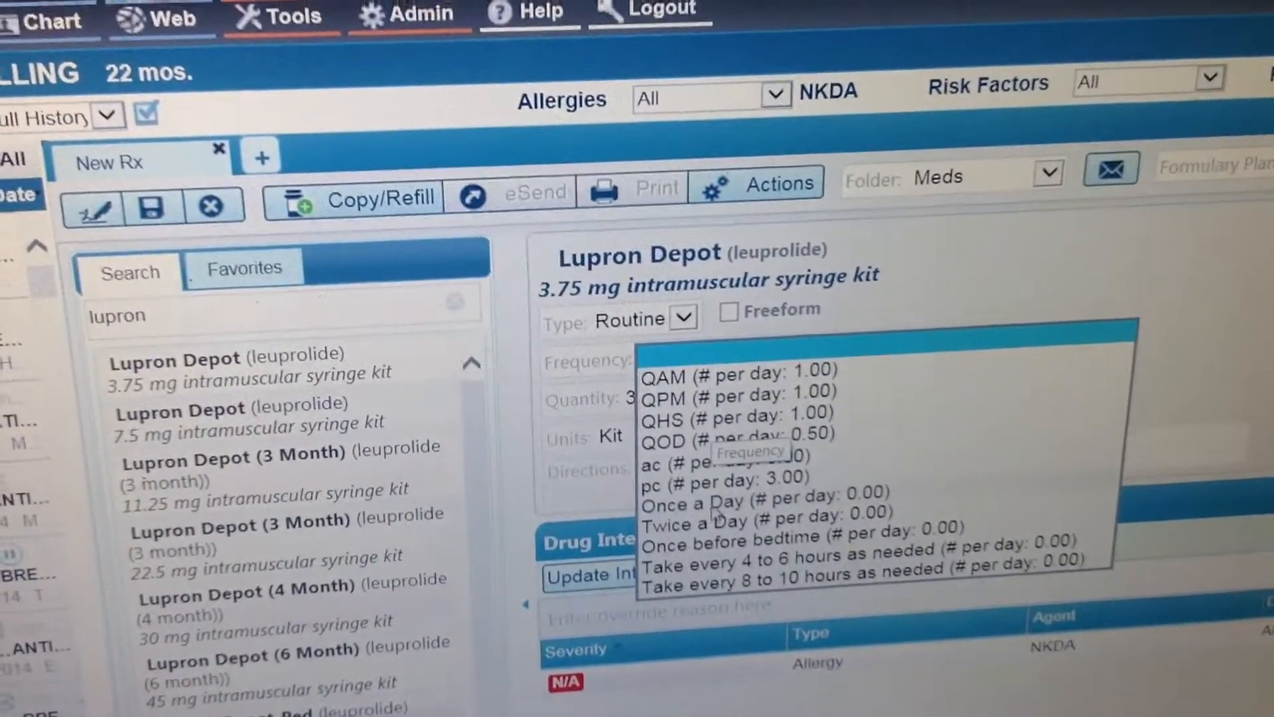
left_click(726, 505)
type("1")
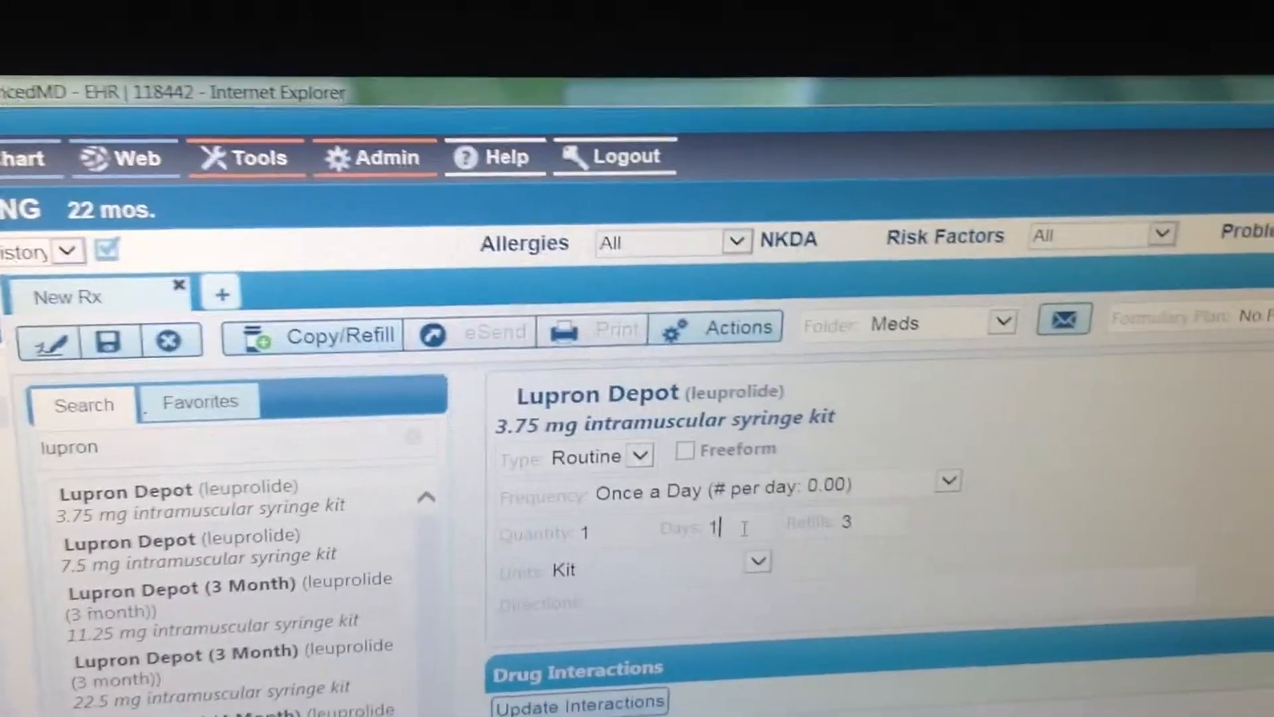
scroll("down", 3)
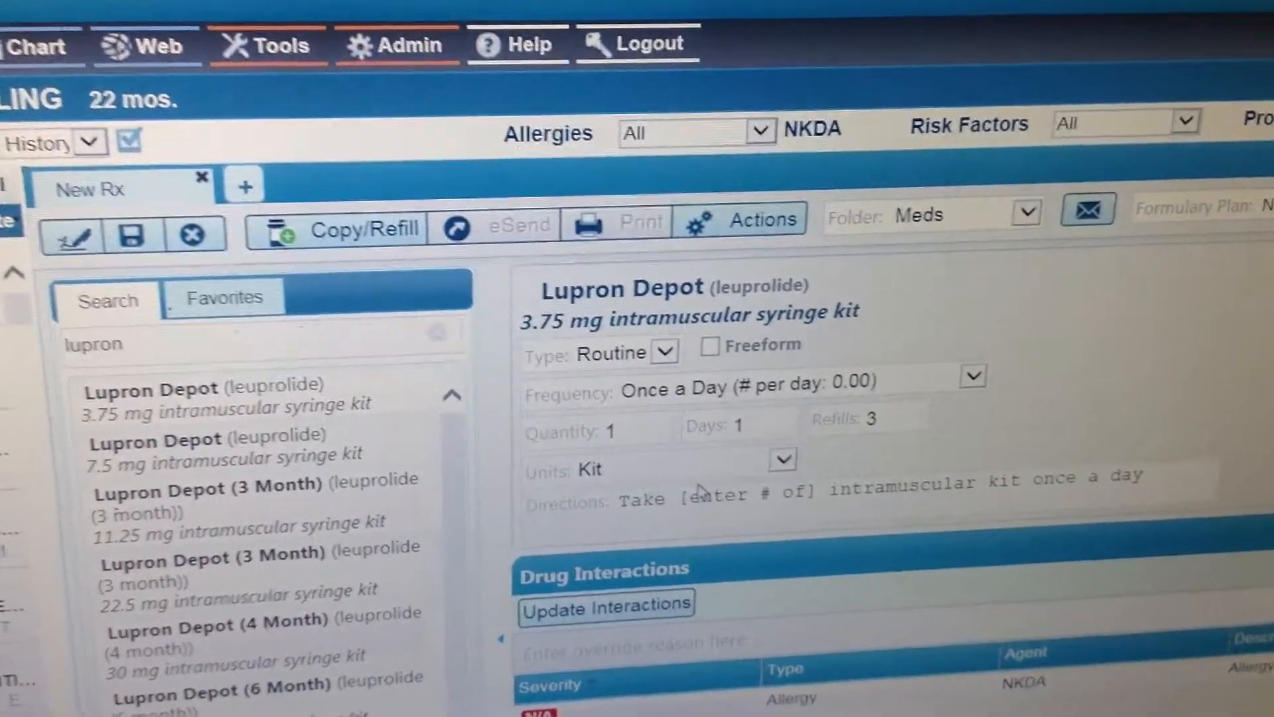
scroll("down", 3)
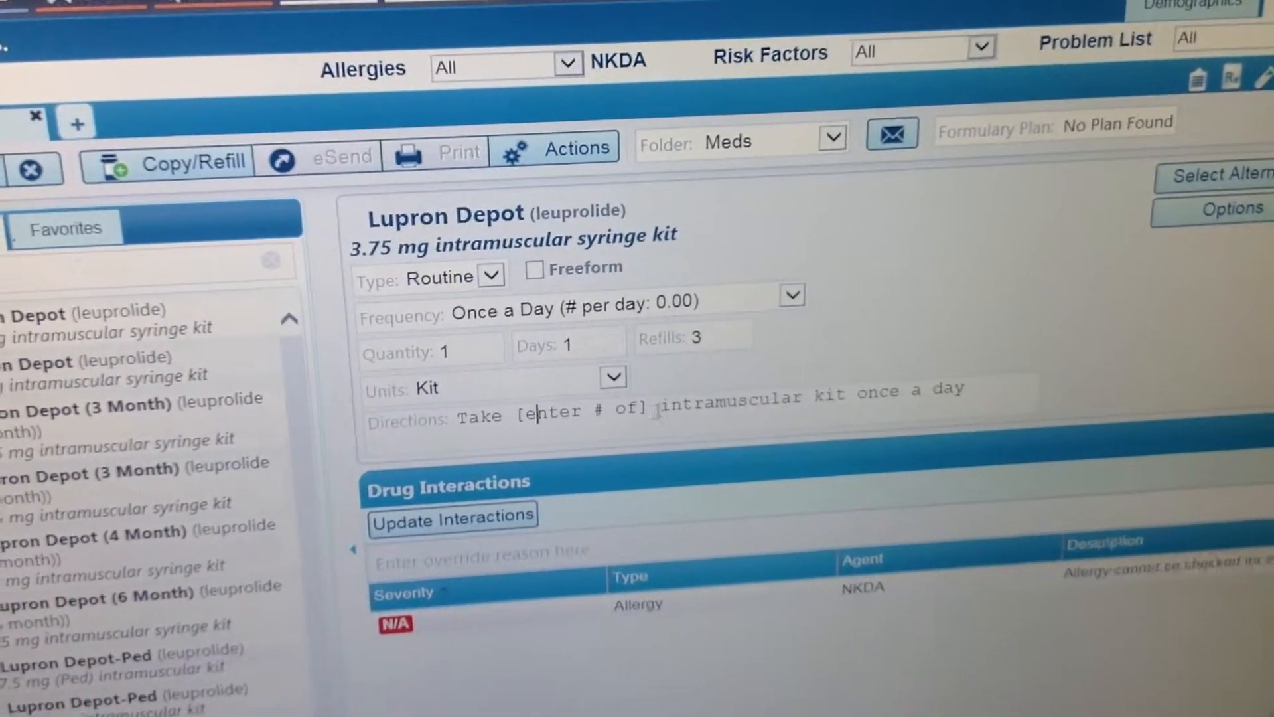
double_click(582, 410)
type("1")
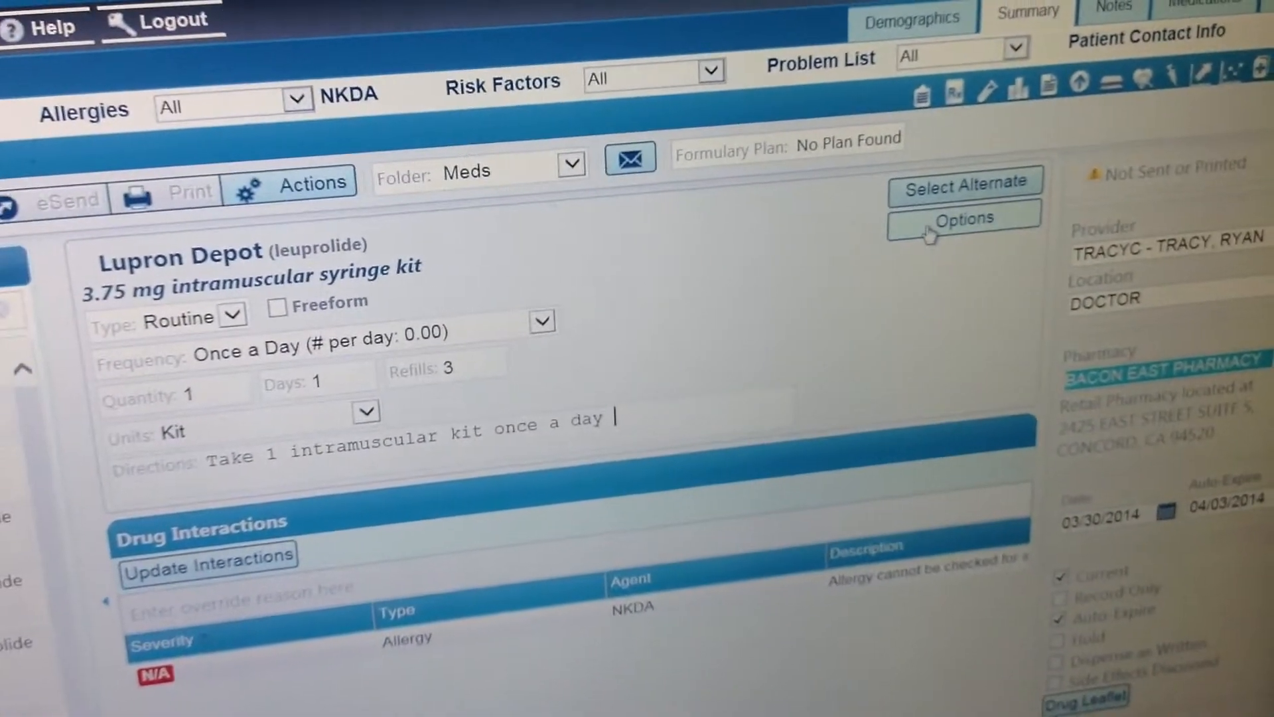
left_click(964, 218)
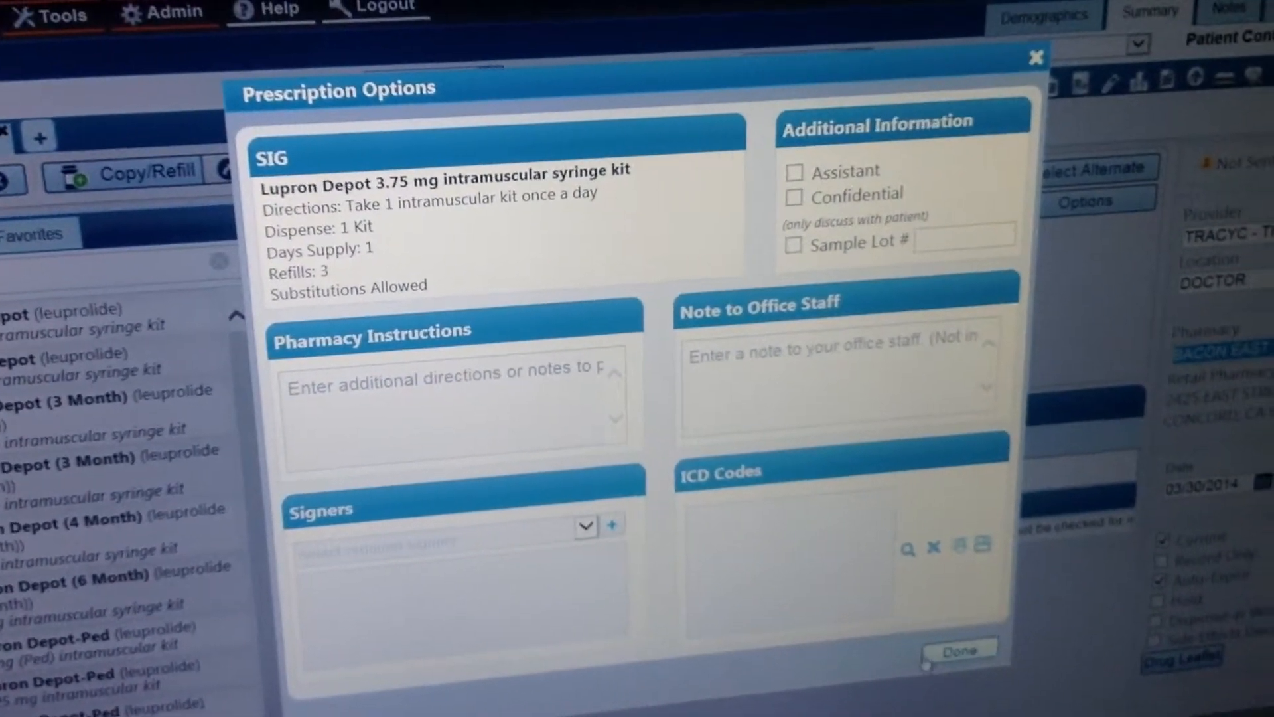
left_click(959, 651)
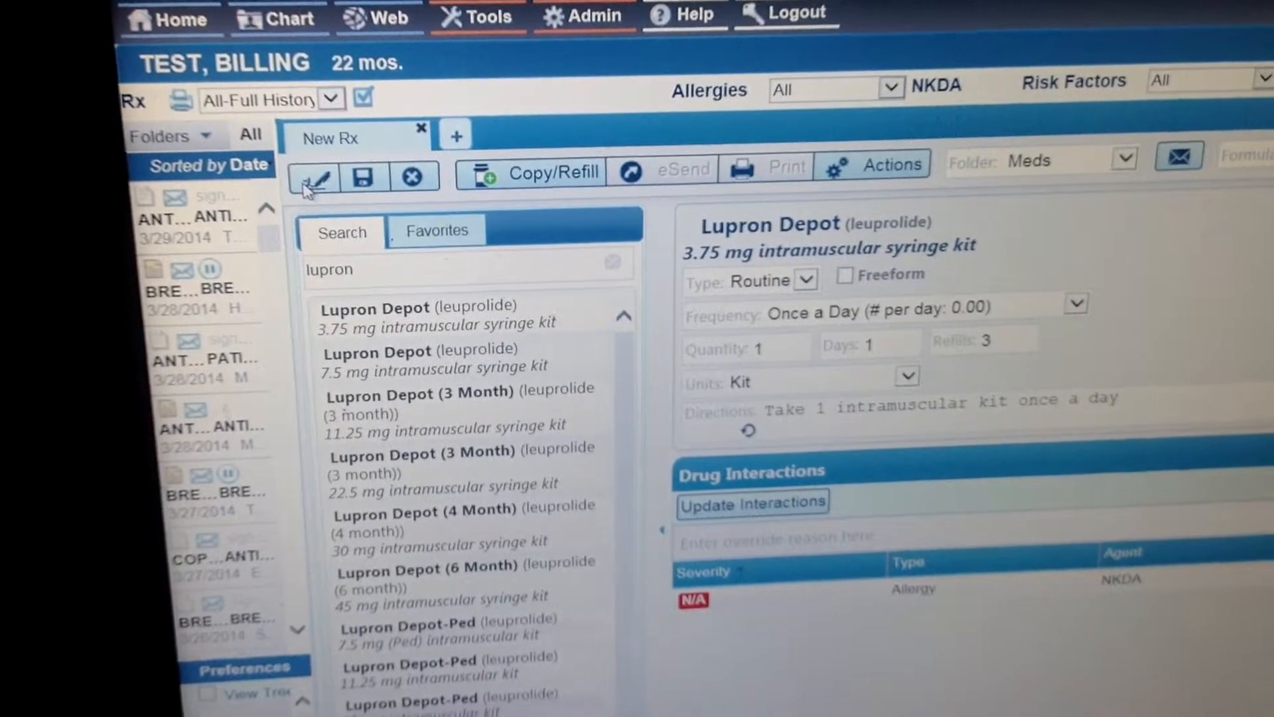
- Save the prescription and view its suggested favorite name 'Lupron Depot - 3.75 mg - 1'
left_click(361, 193)
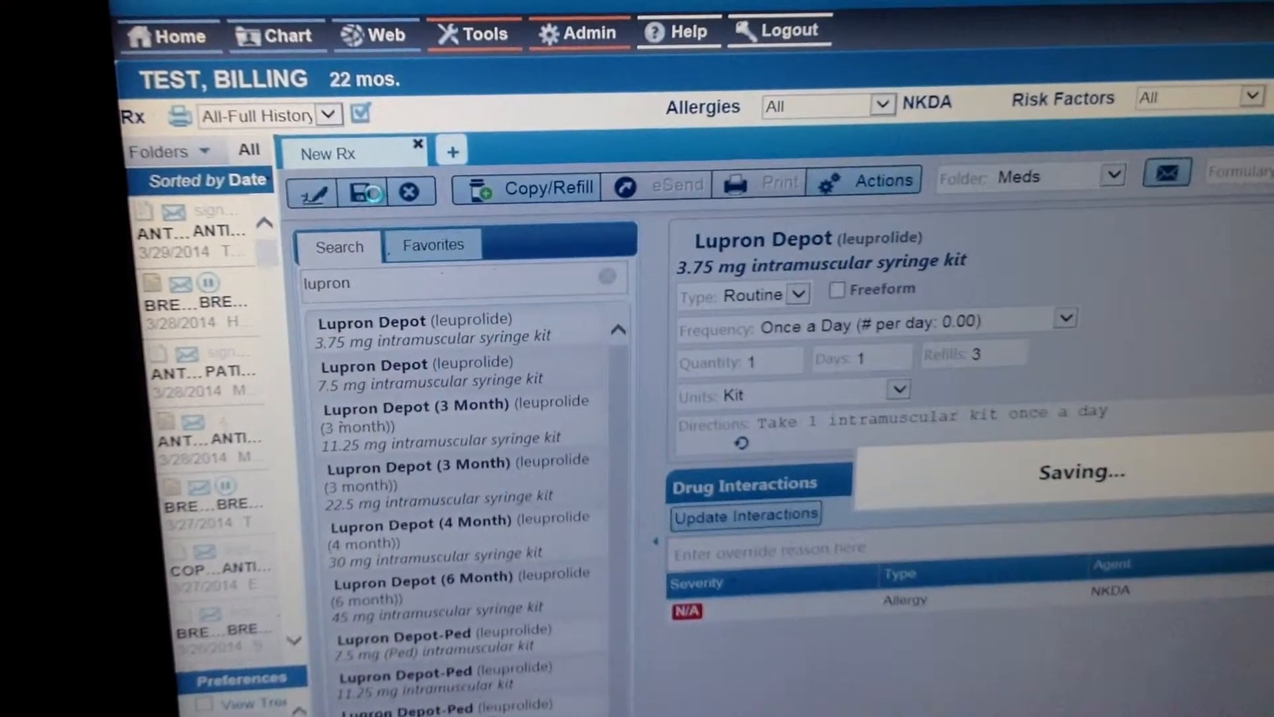
left_click(357, 194)
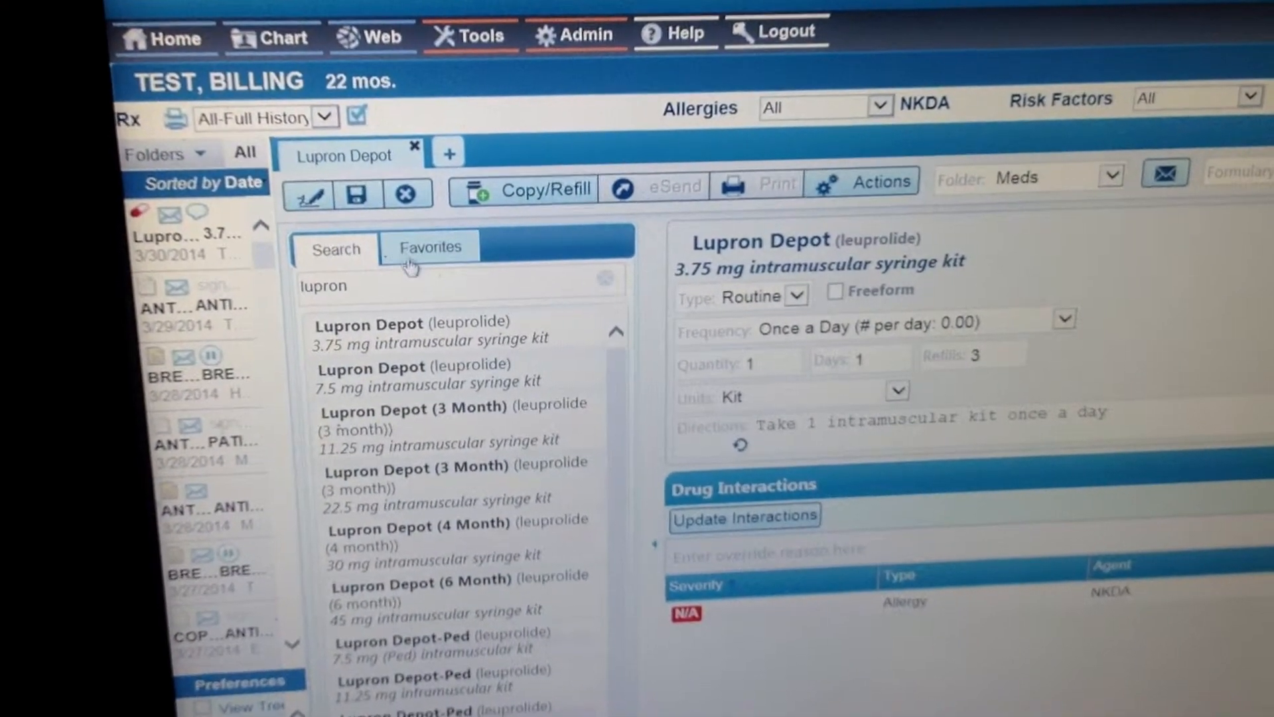
left_click(429, 247)
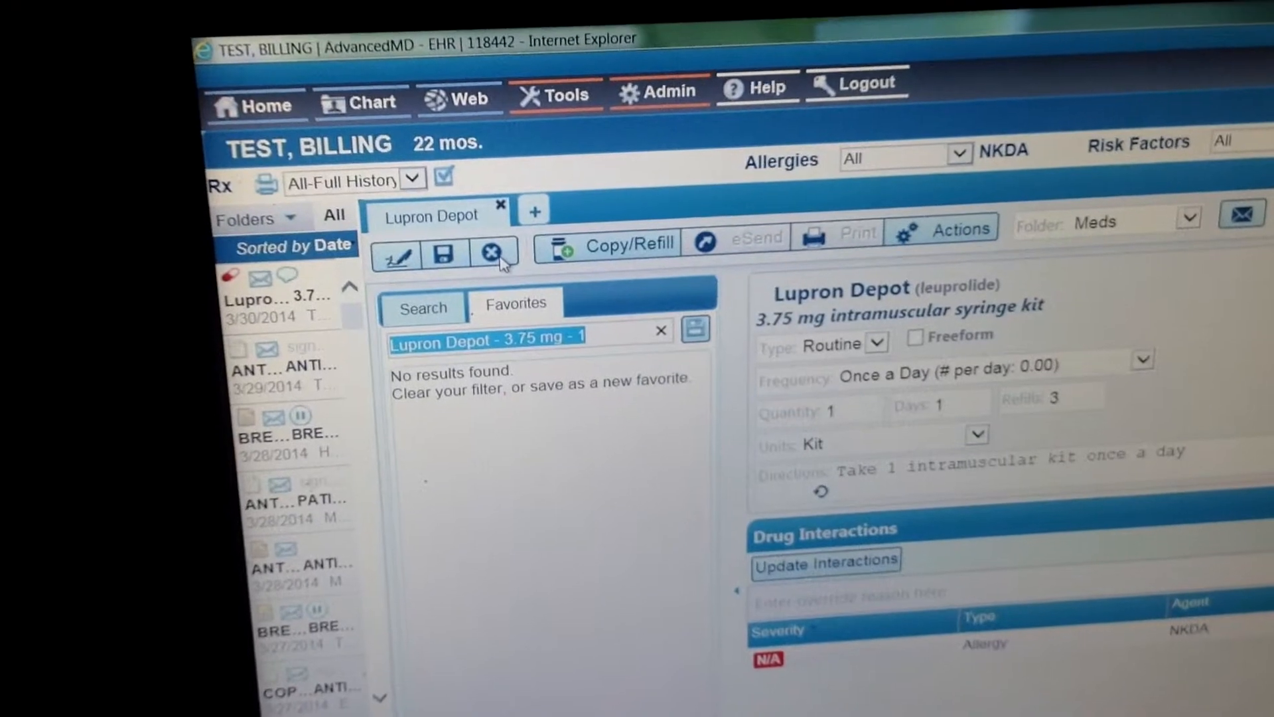
- Close the saved prescription form to return to the patient summary
left_click(494, 253)
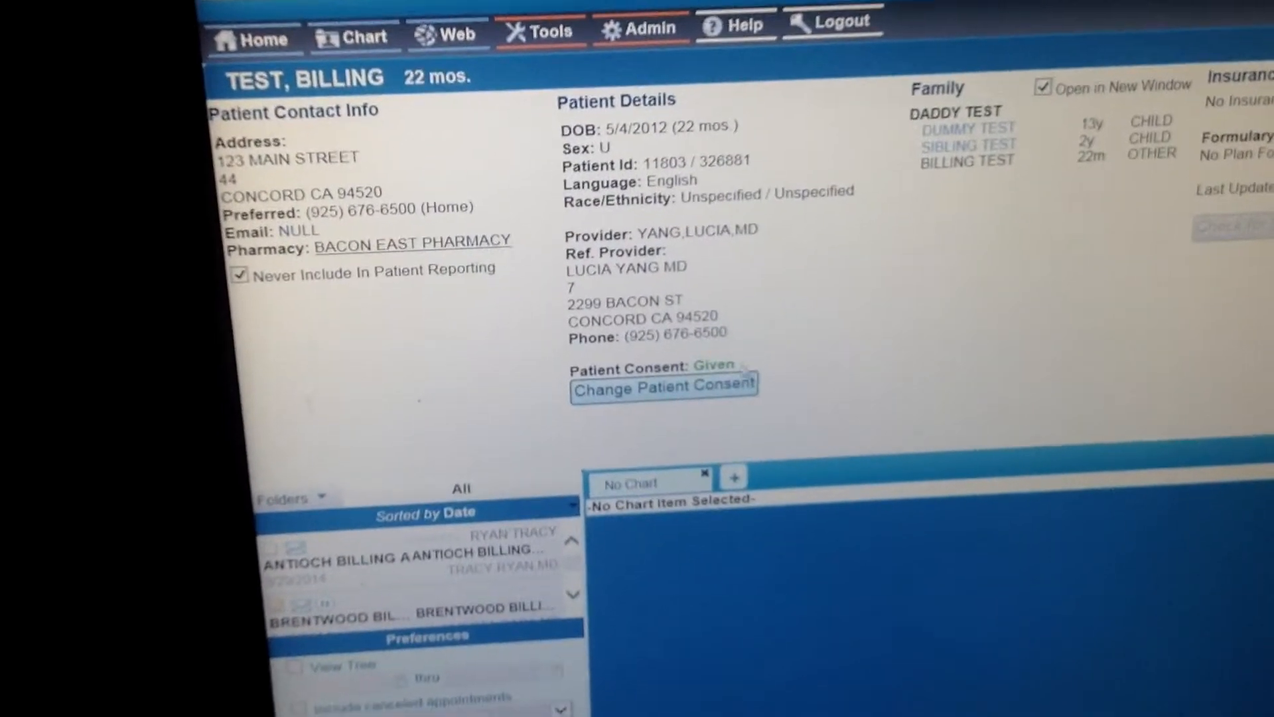
- Review the Import Medication Consent dialog and cancel it without changes
scroll("down", 3)
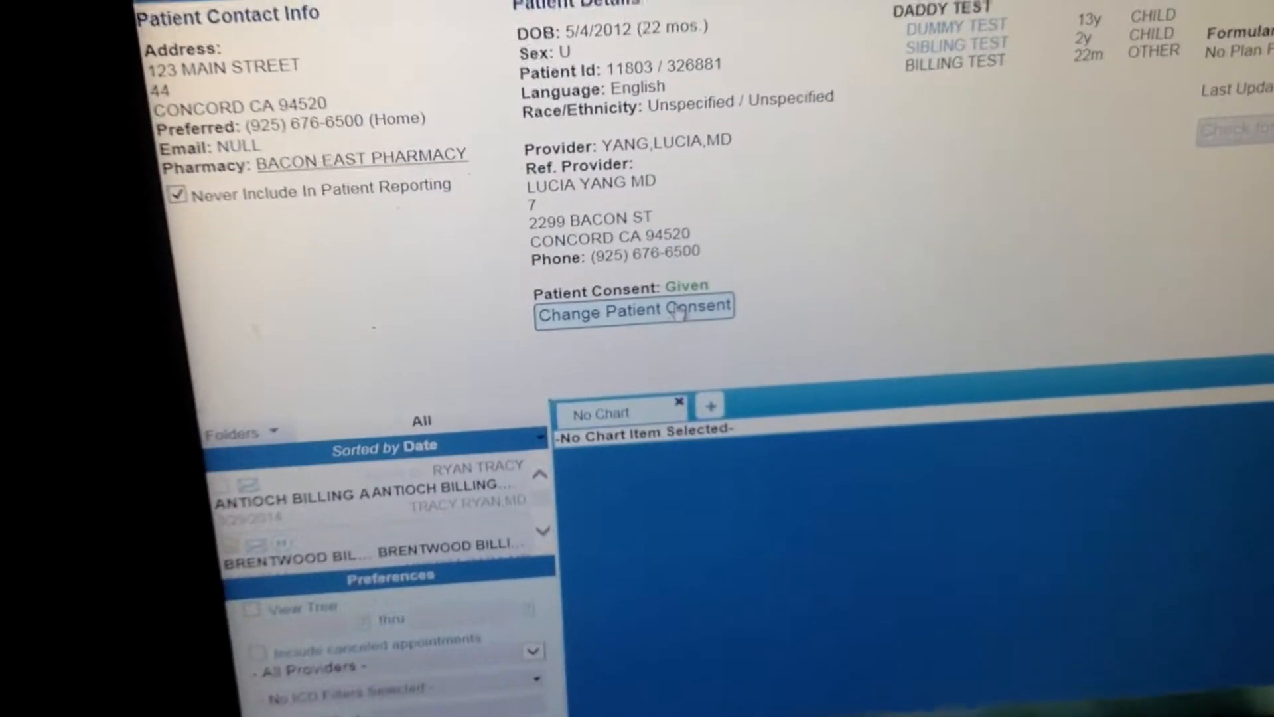
left_click(635, 315)
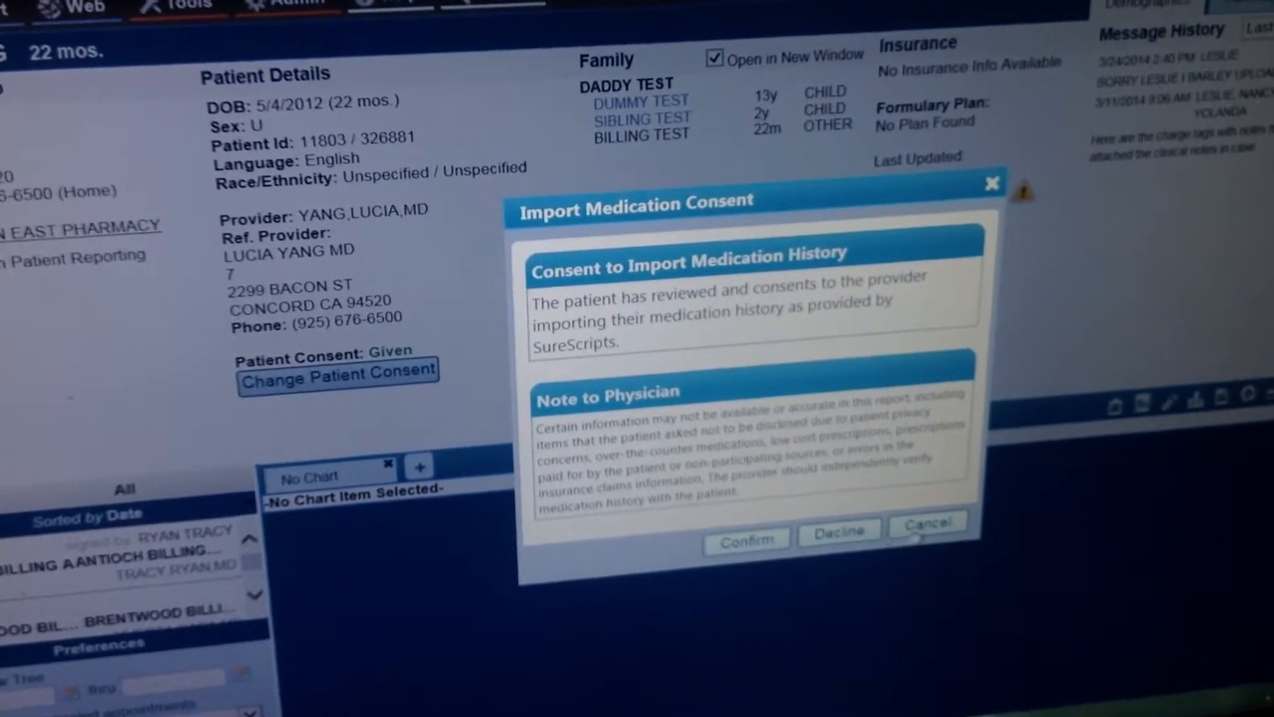
left_click(925, 523)
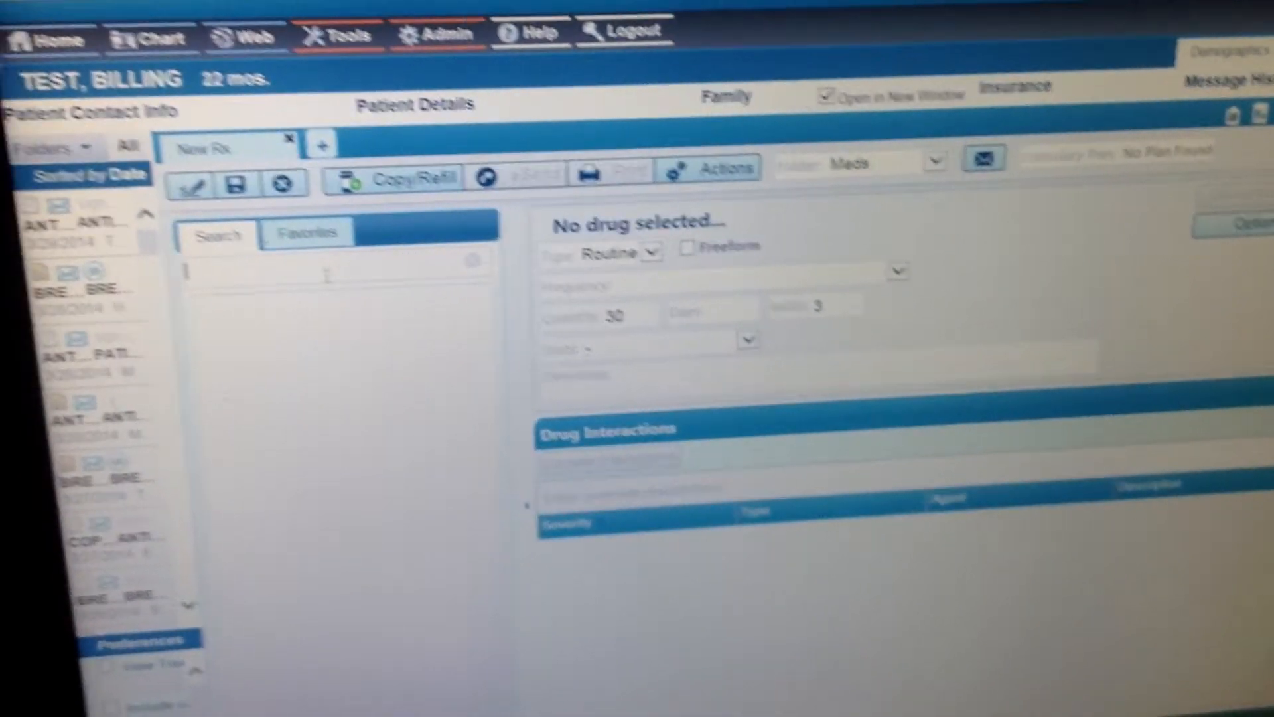
- Show the saved favorite prescriptions and scroll through the list (Augmentin, azithromycin)
left_click(305, 231)
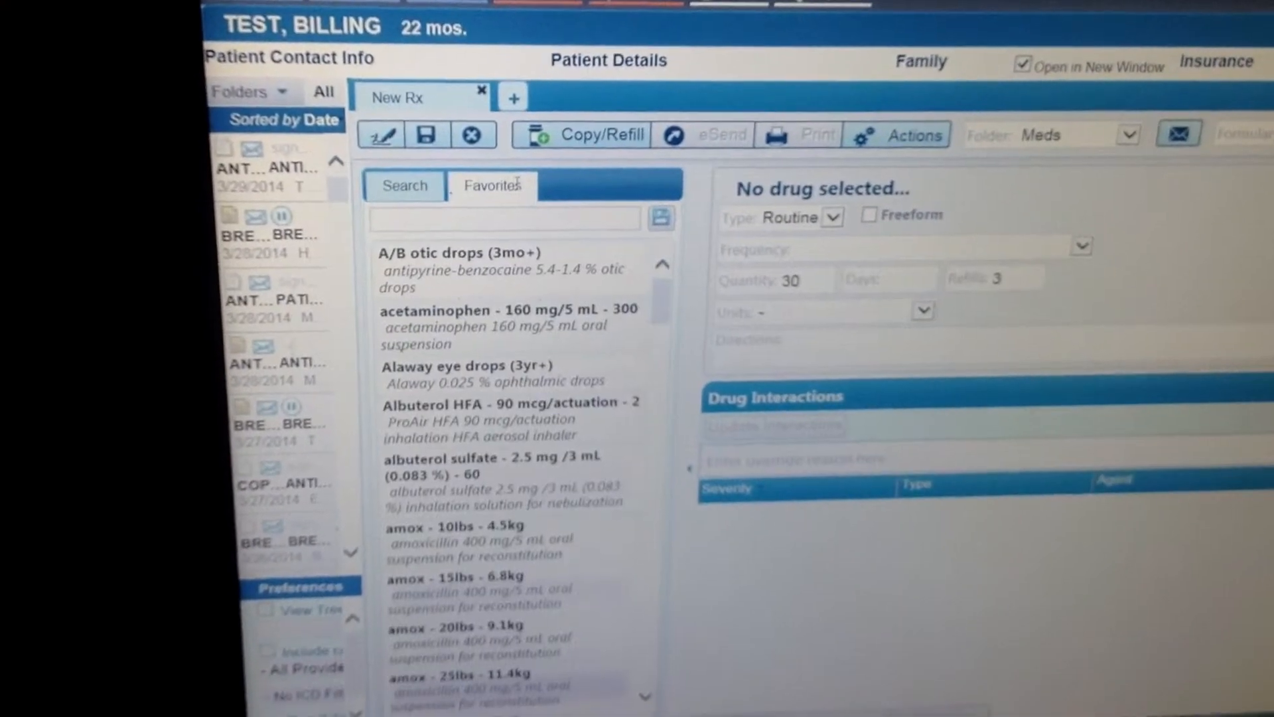
scroll("down", 3)
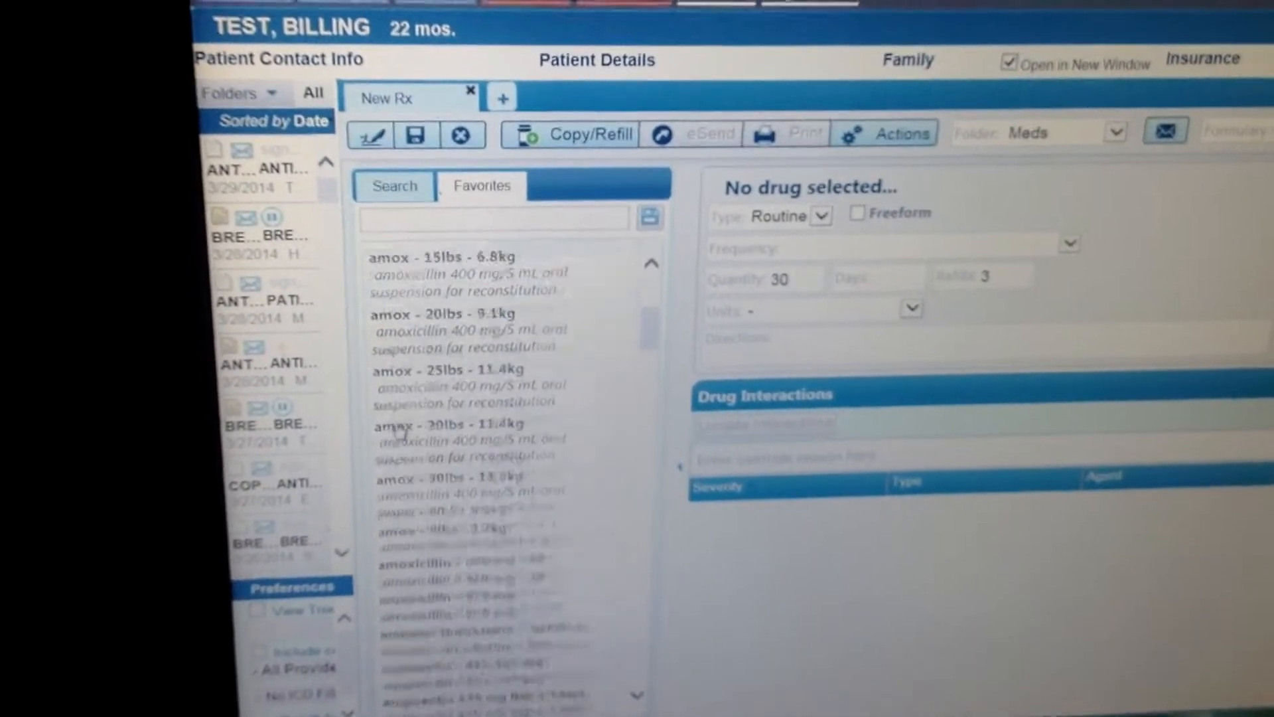
scroll("down", 3)
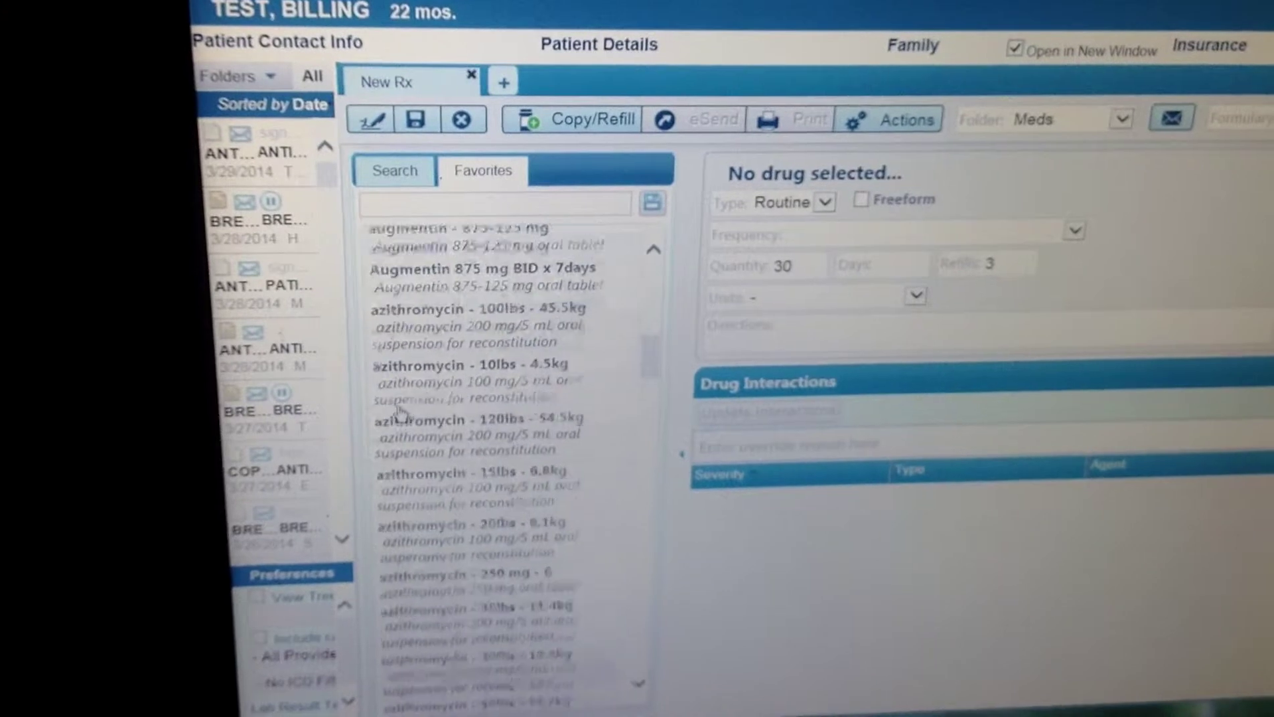
scroll("down", 3)
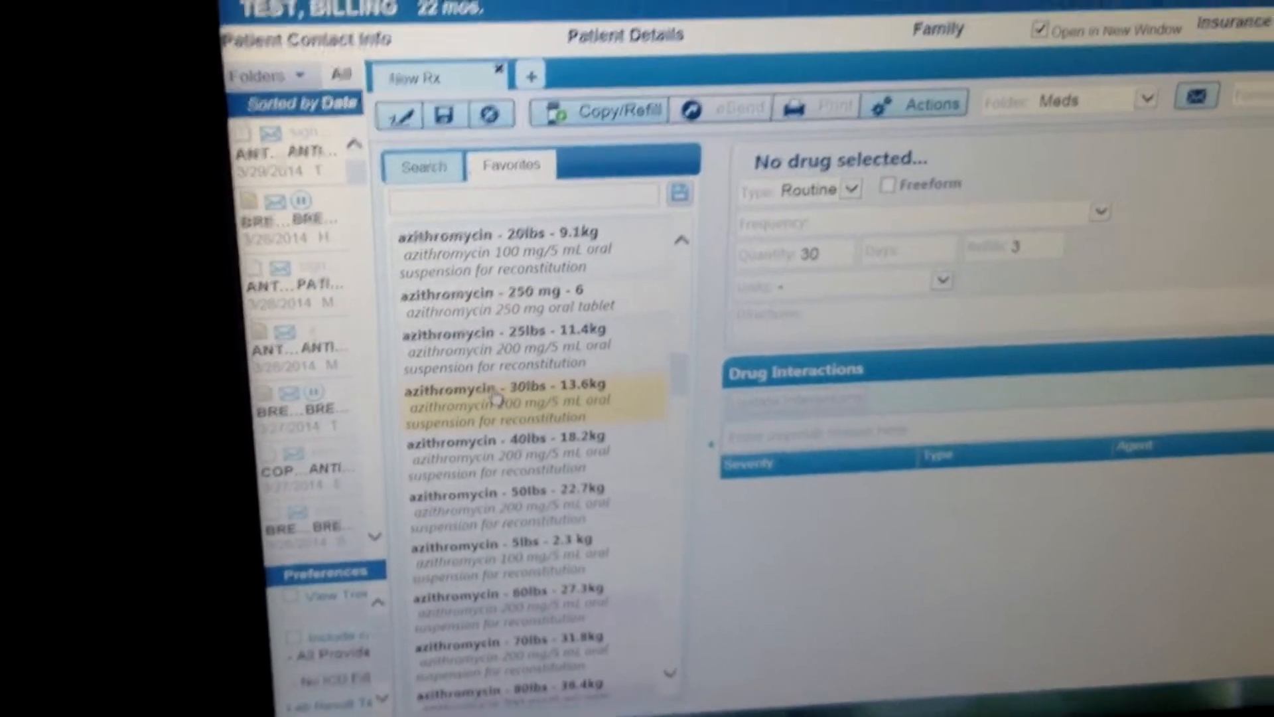
scroll("down", 3)
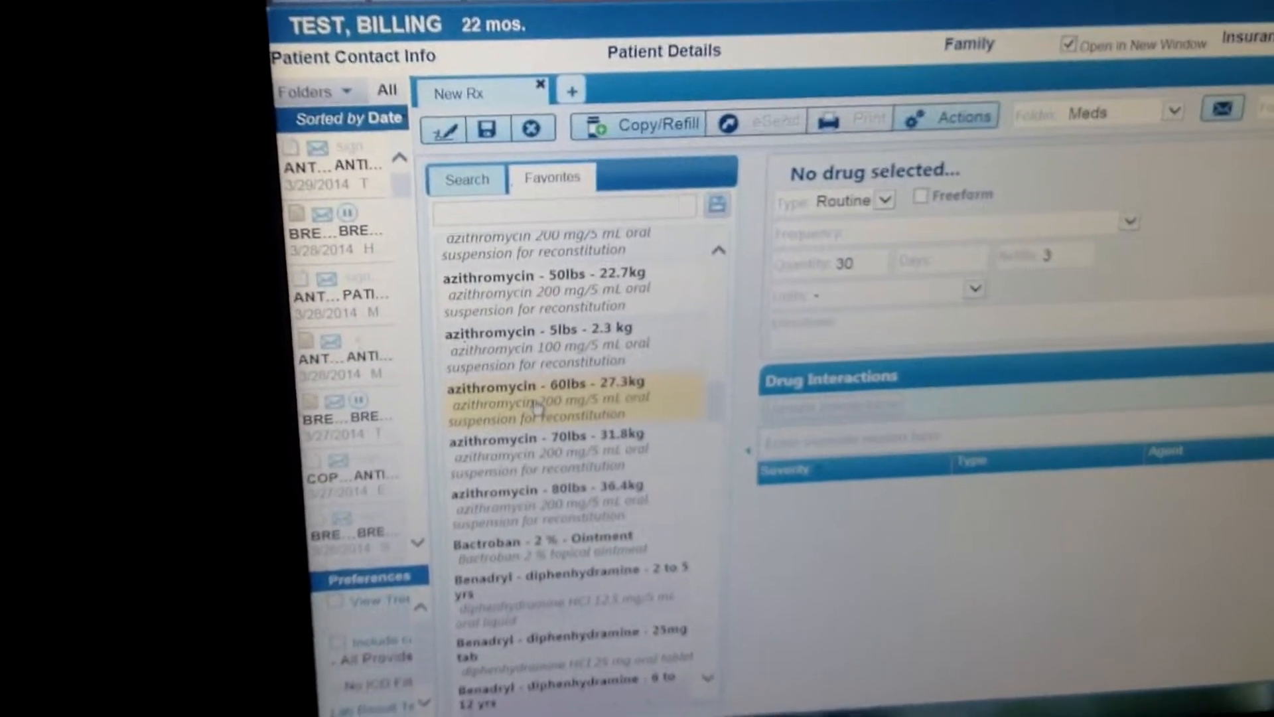
scroll("up", 3)
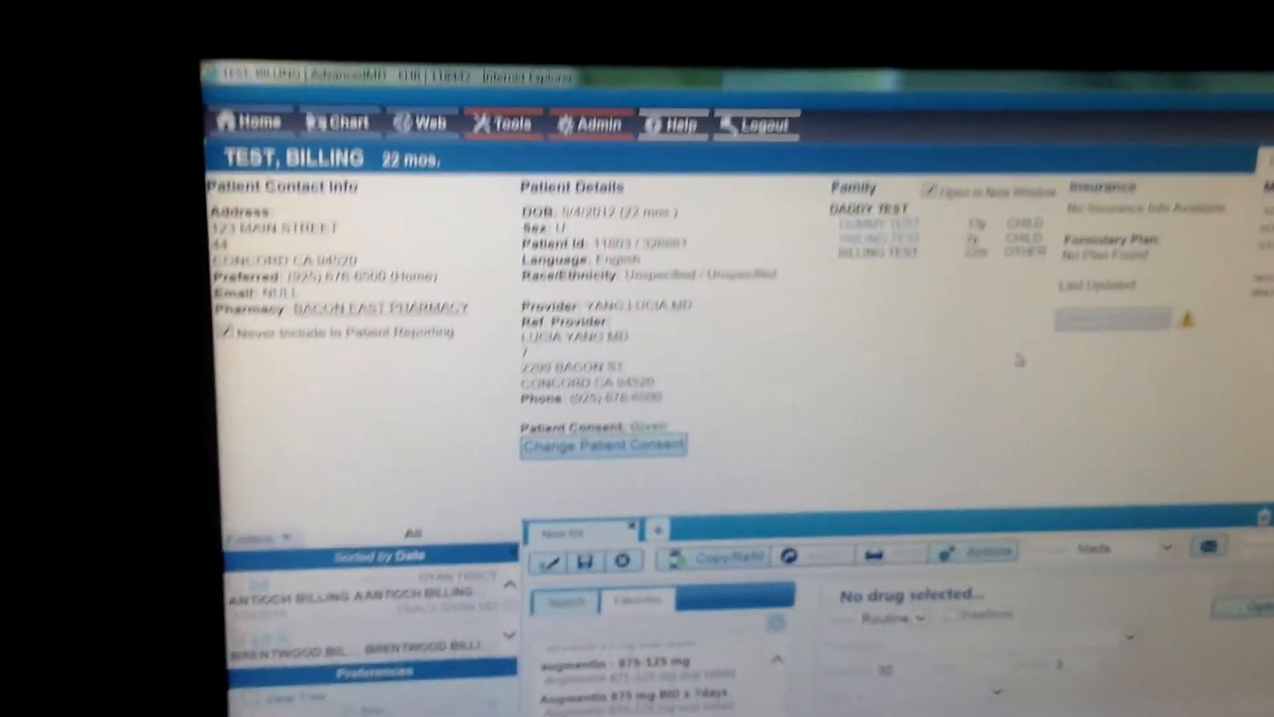
scroll("down", 3)
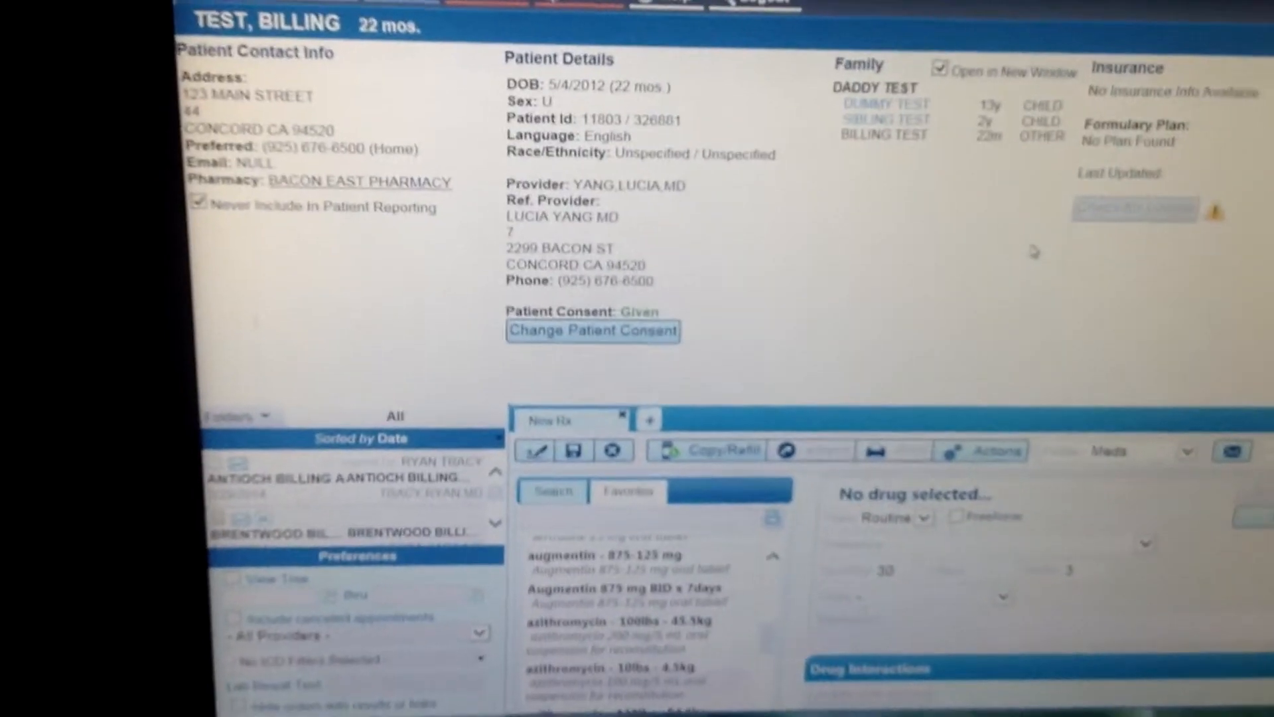